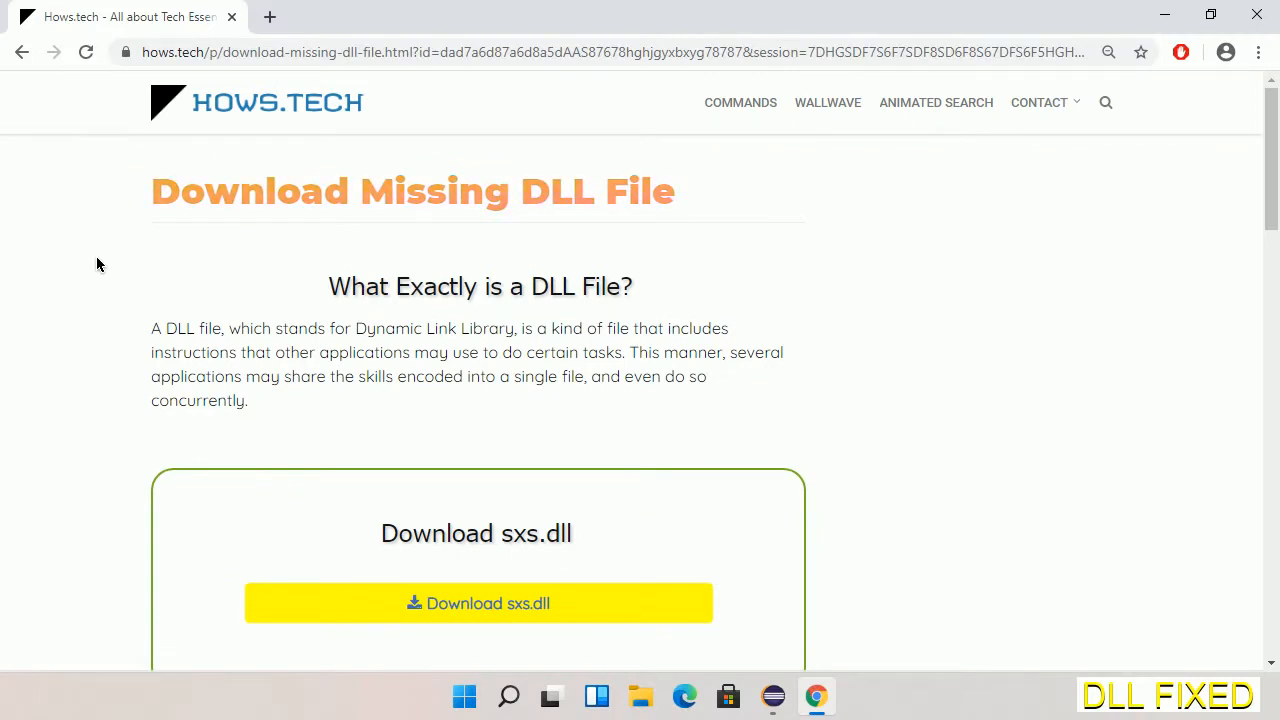
mouse_move(476, 604)
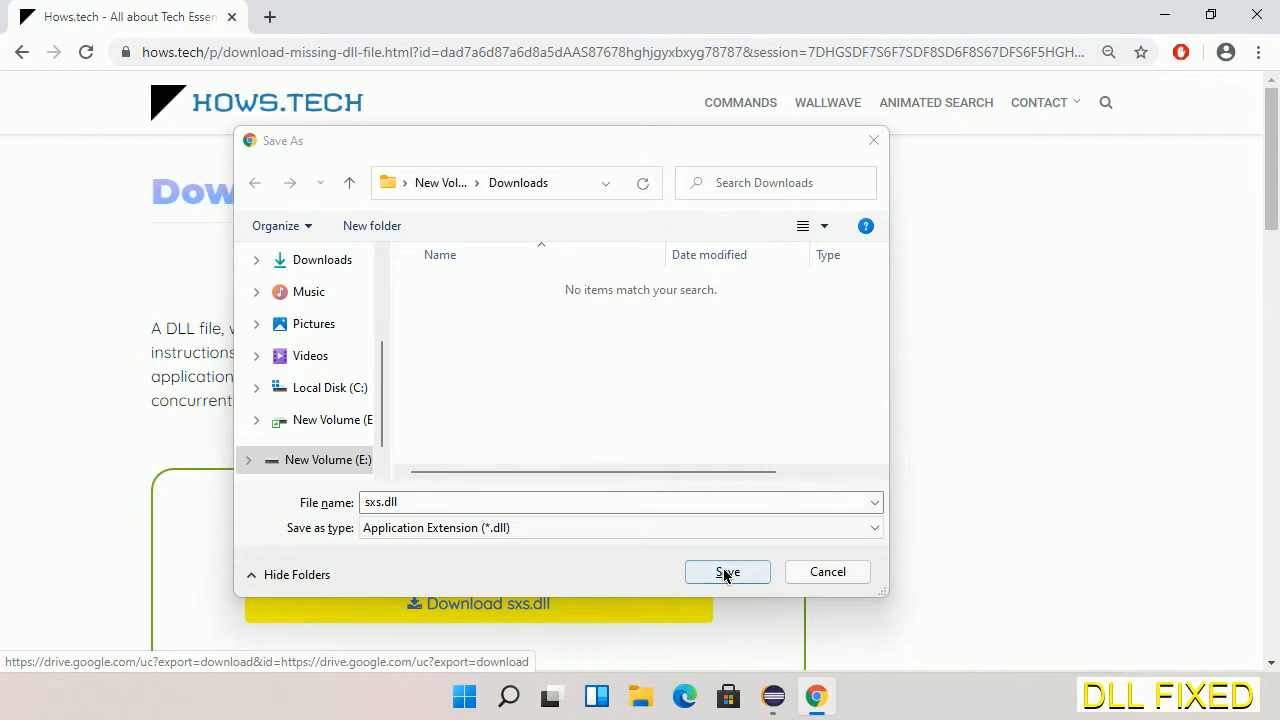
Save sxs.dll to the Downloads folder on E: and reveal it in File Explorer
left_click(728, 572)
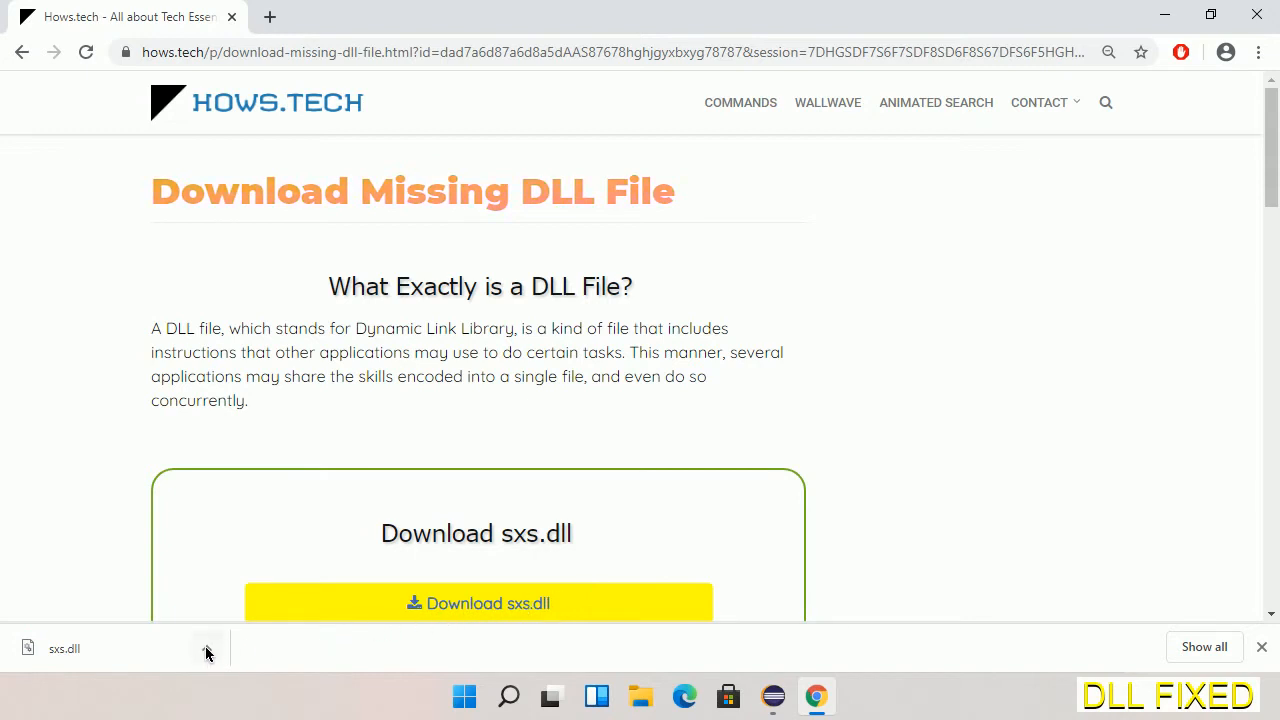
left_click(206, 648)
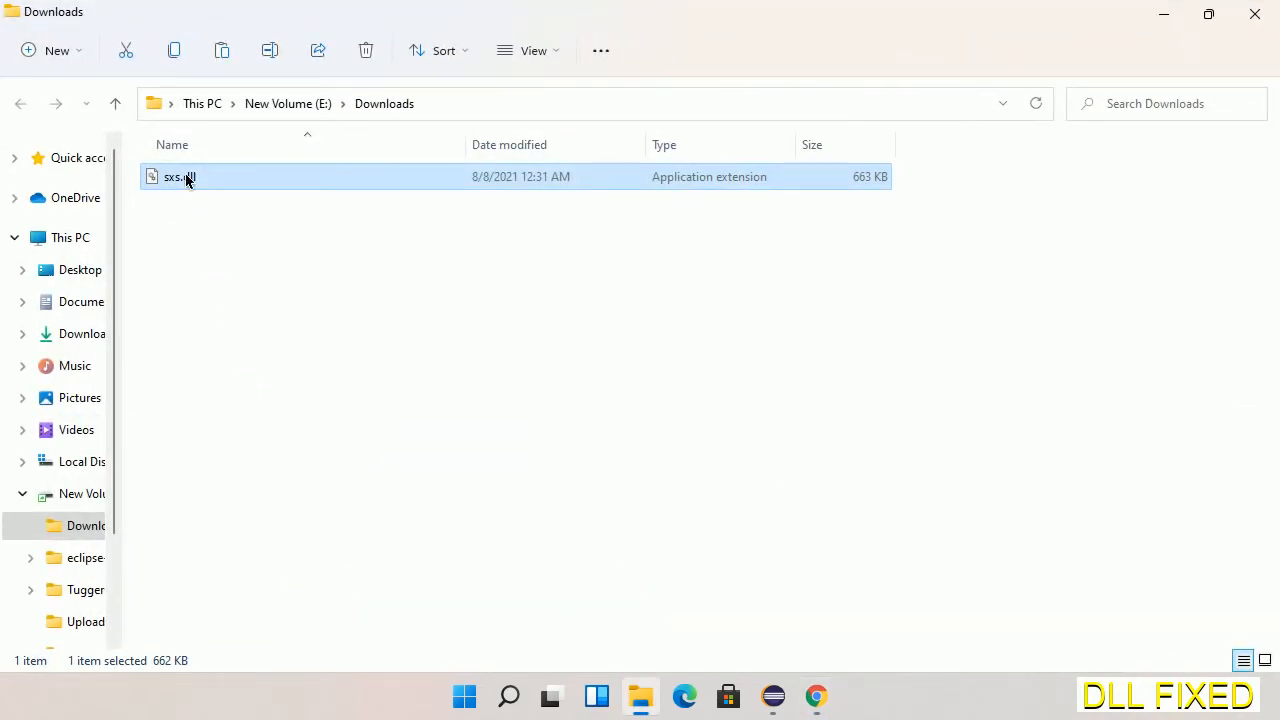
Copy sxs.dll from Downloads and navigate to This PC
right_click(180, 176)
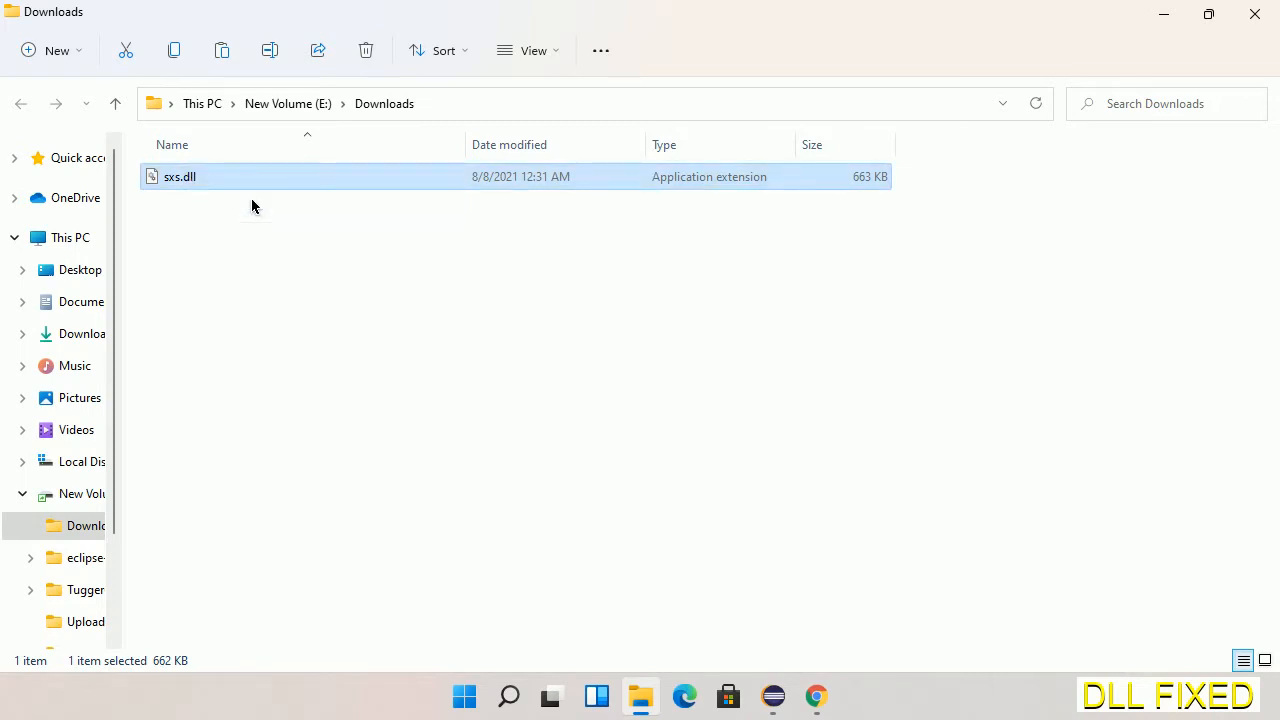
mouse_move(138, 224)
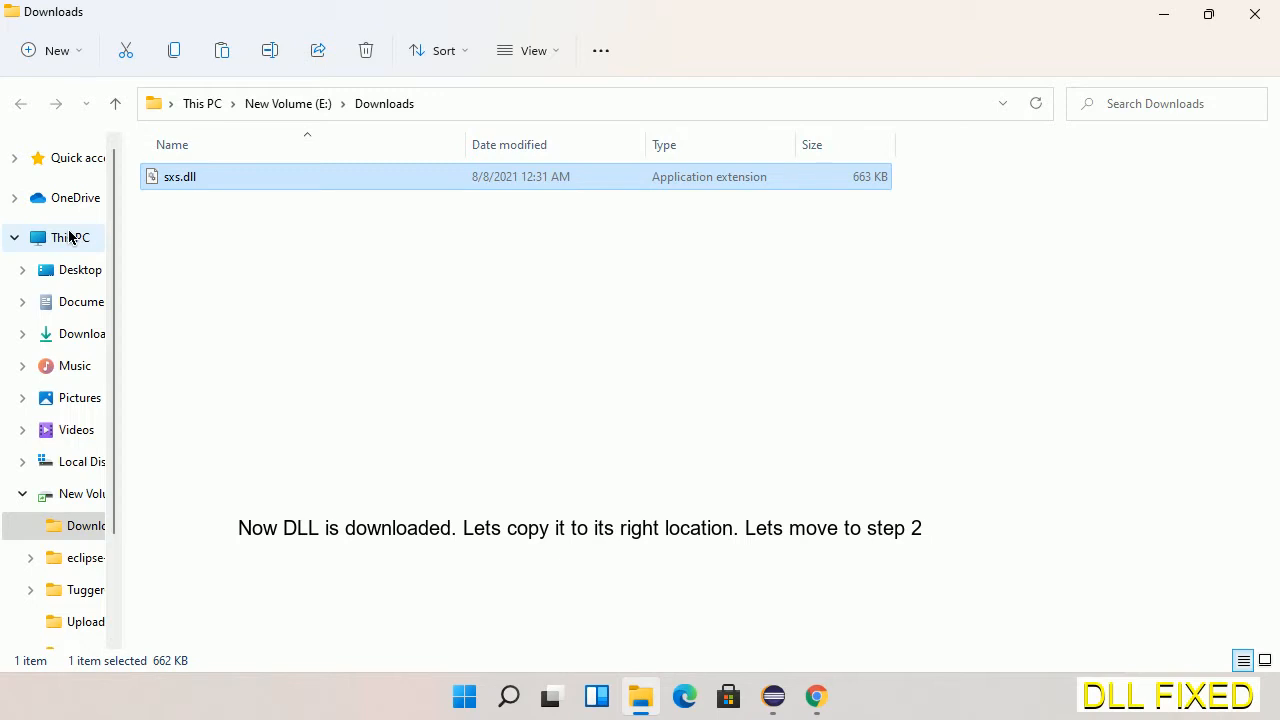
left_click(70, 236)
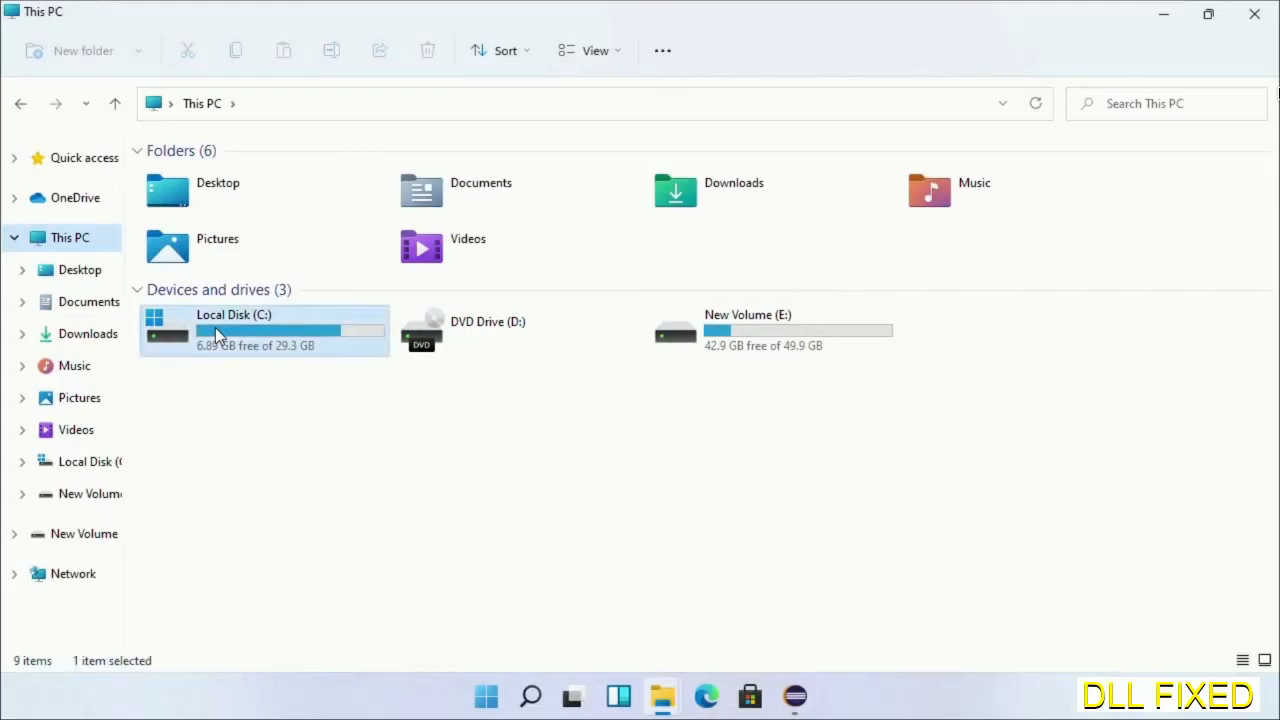
Paste sxs.dll into C:\Windows\System32, granting administrator permission to copy
double_click(232, 330)
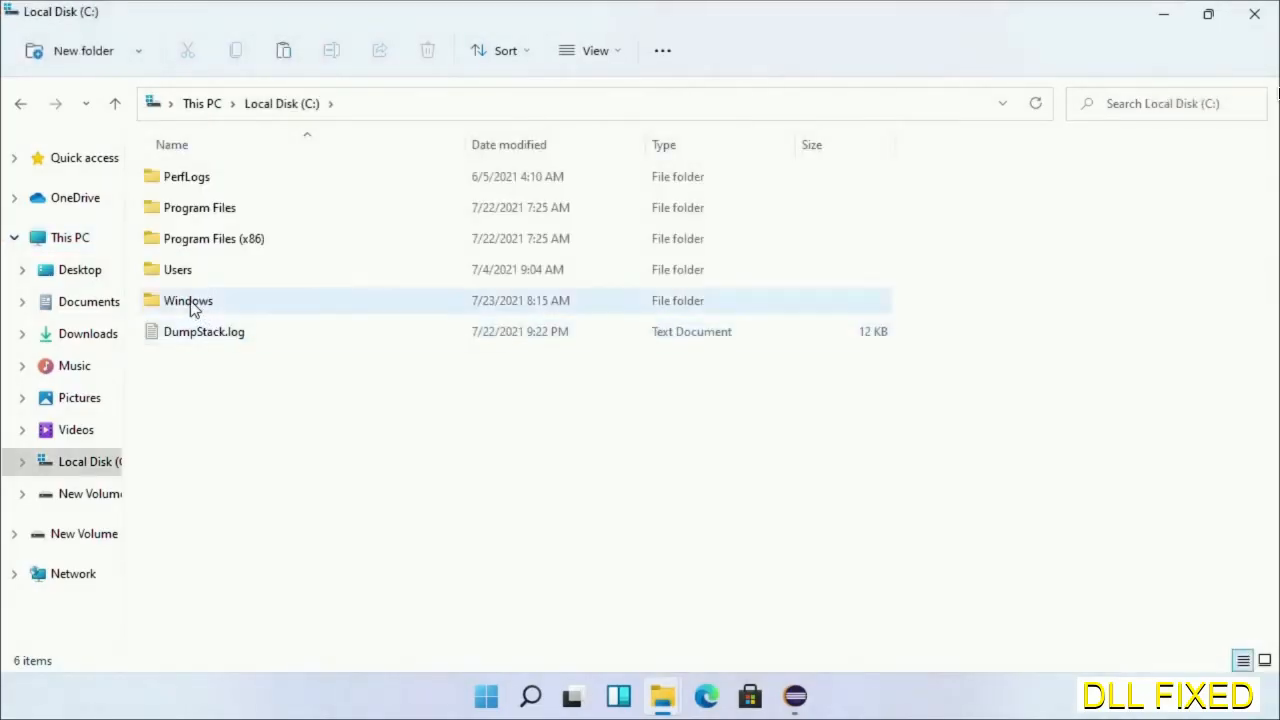
double_click(188, 300)
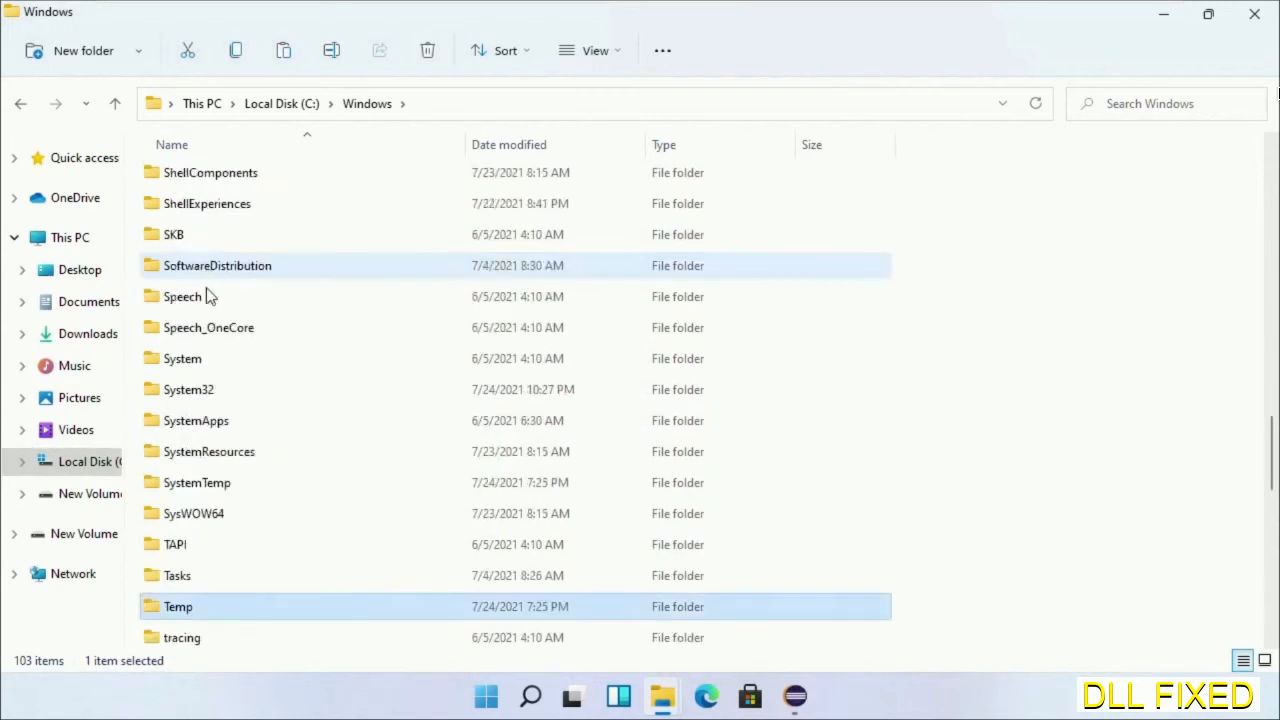
double_click(188, 388)
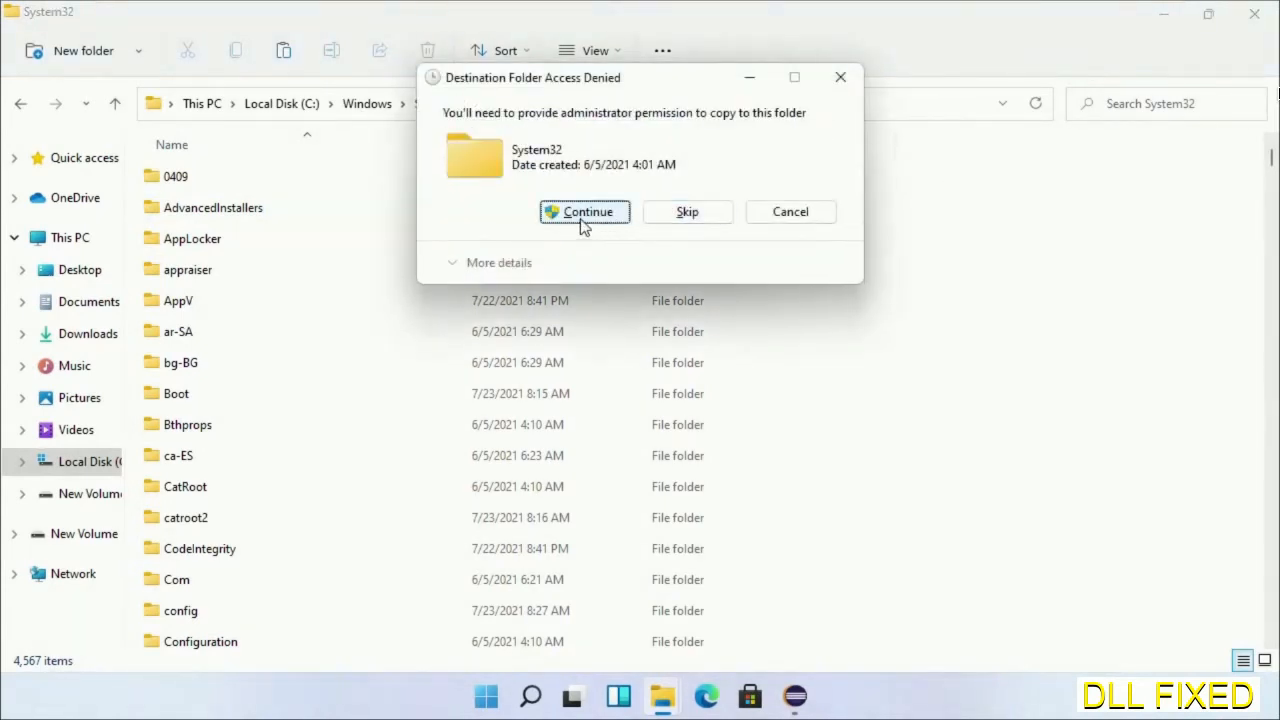
left_click(584, 212)
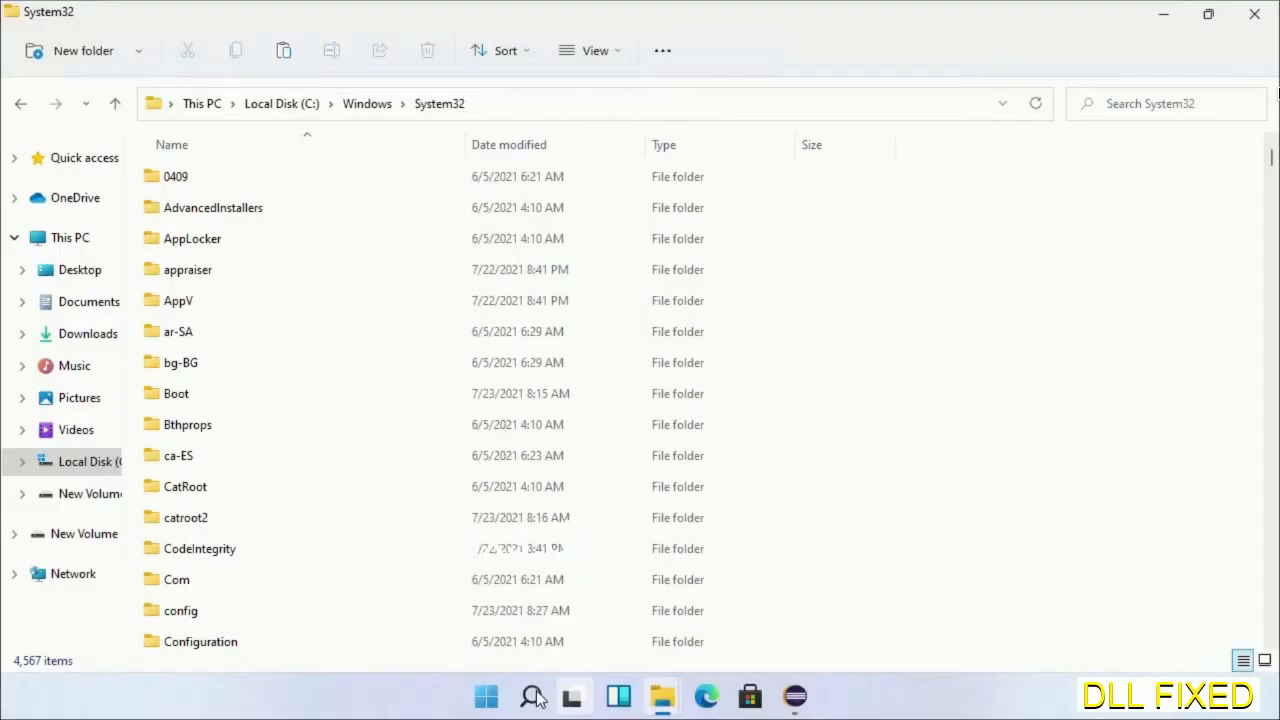
Launch Task Manager as administrator from Start search and begin File > Run new task
left_click(532, 696)
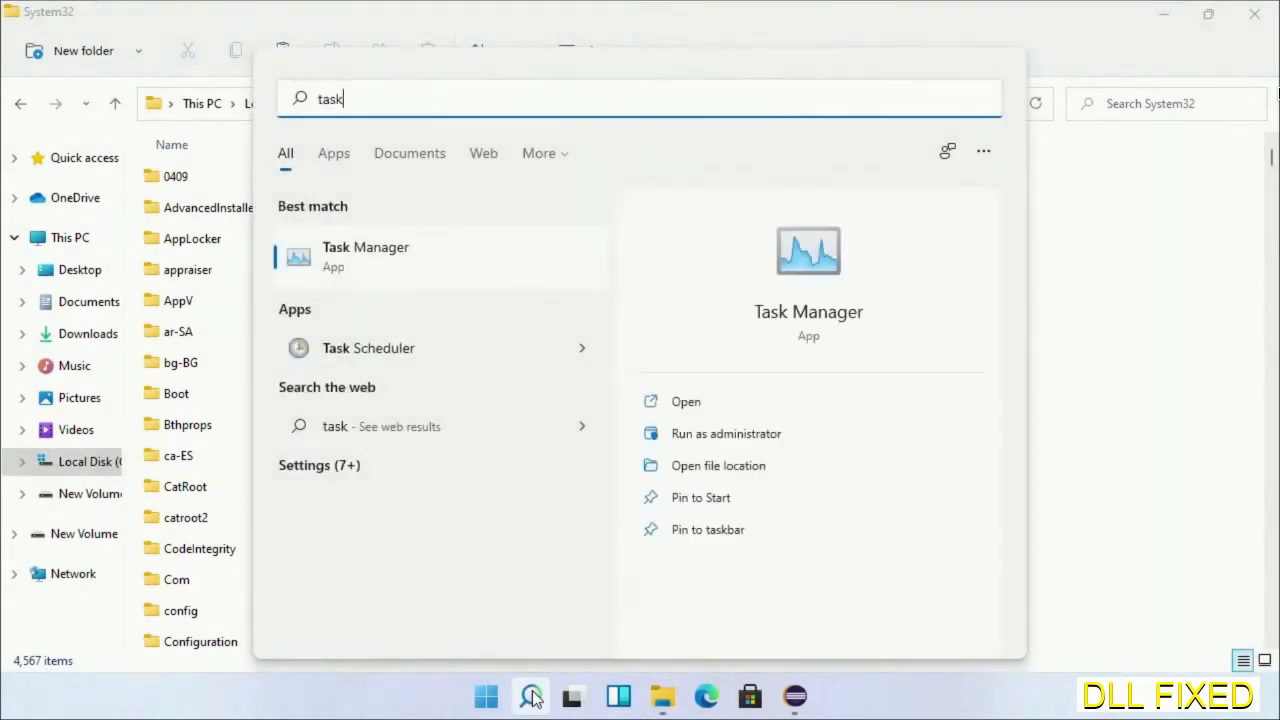
right_click(364, 256)
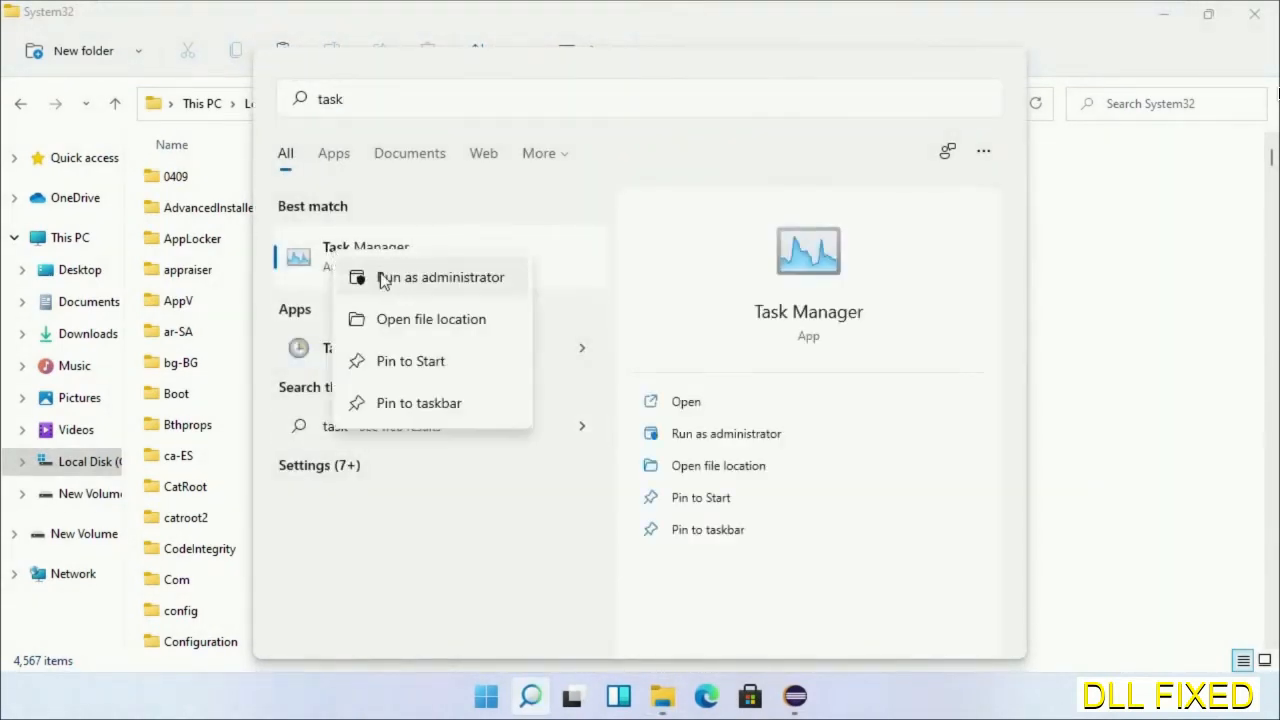
left_click(440, 276)
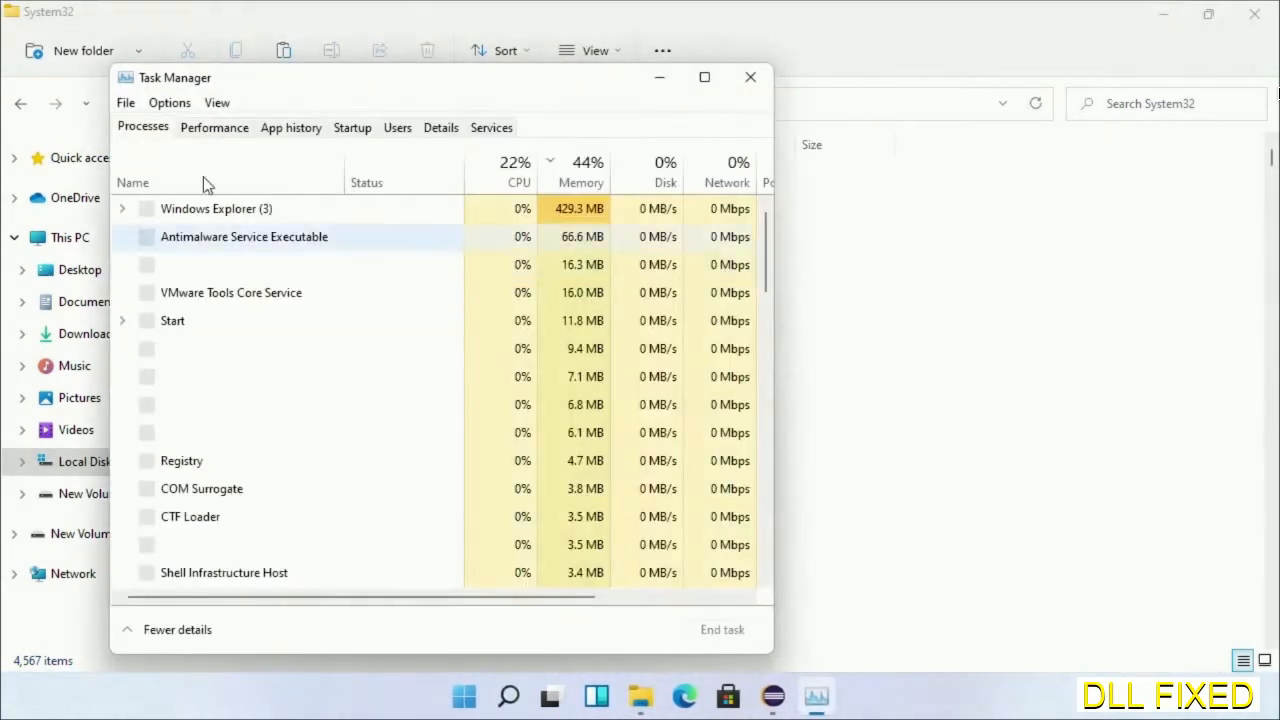
left_click(124, 102)
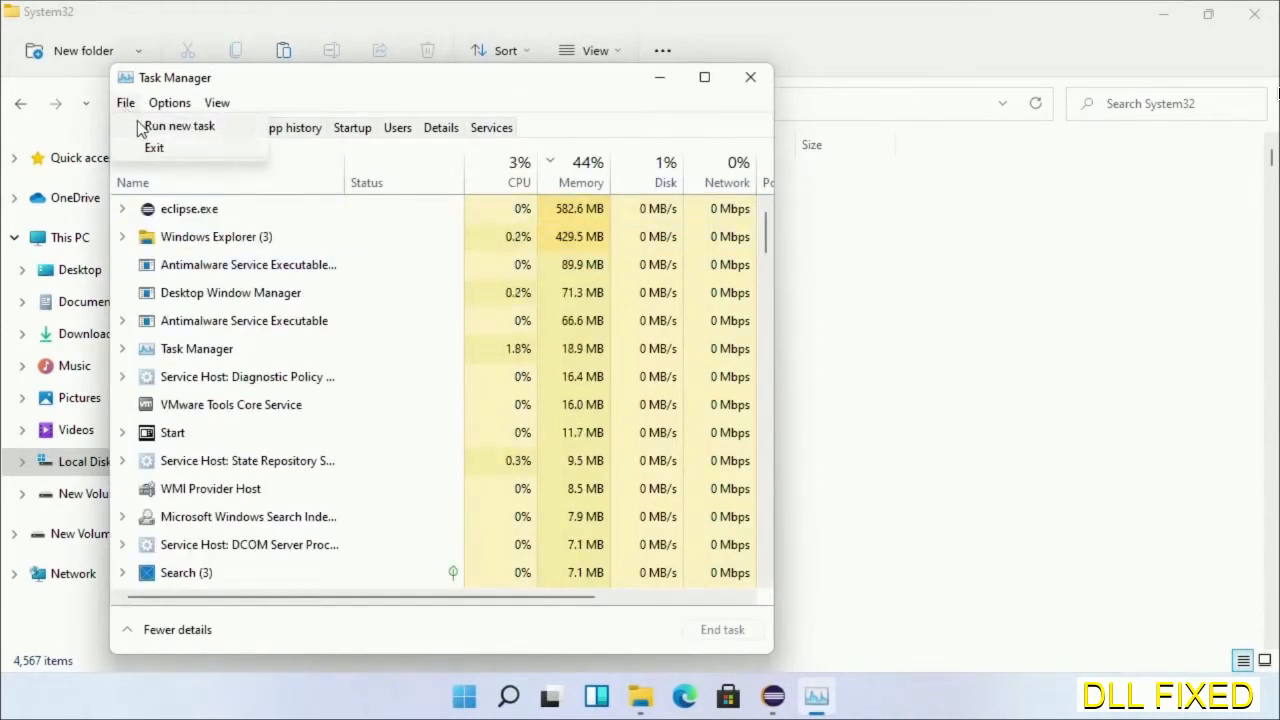
left_click(180, 124)
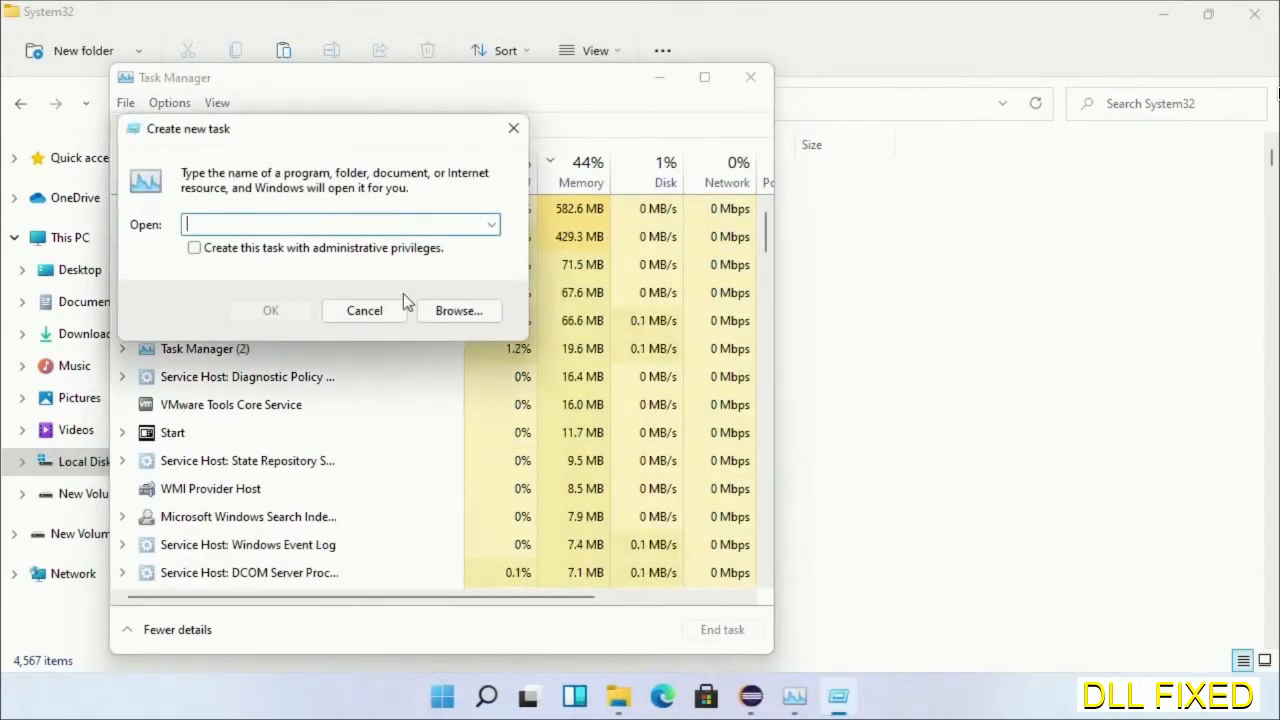
Browse to C:\Windows\System32\cmd.exe and run it with administrative privileges
left_click(458, 310)
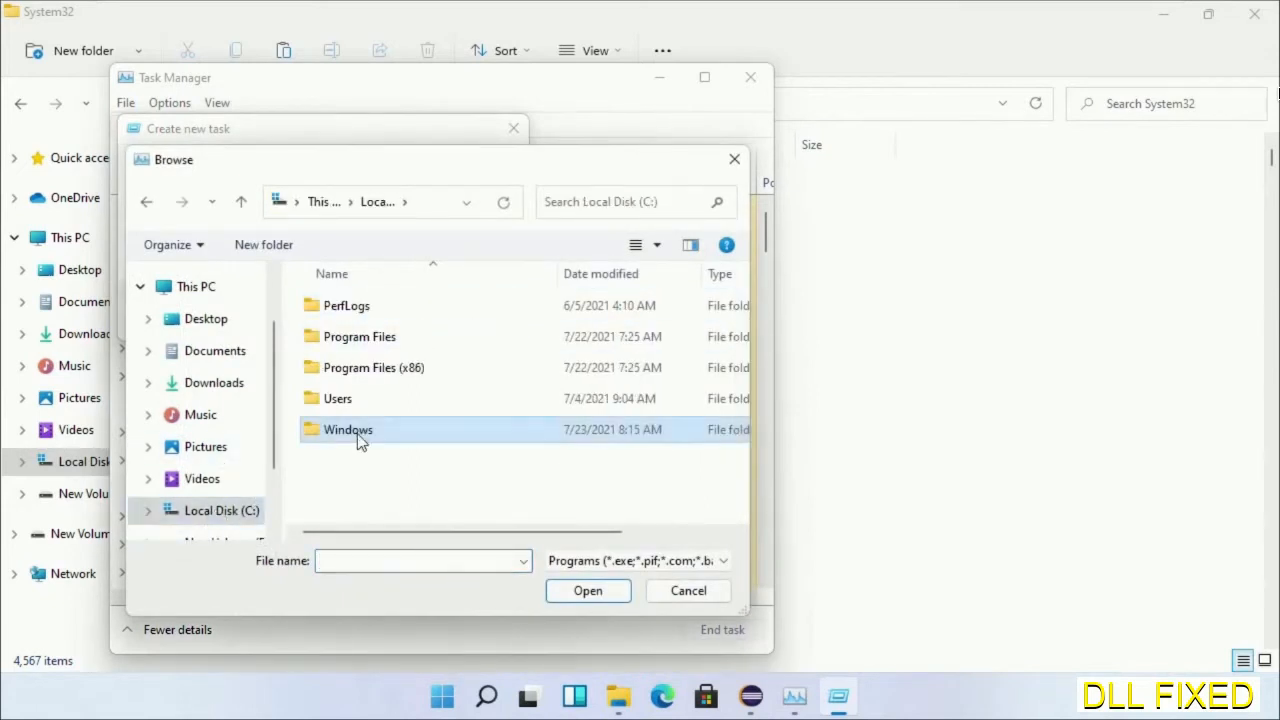
double_click(348, 428)
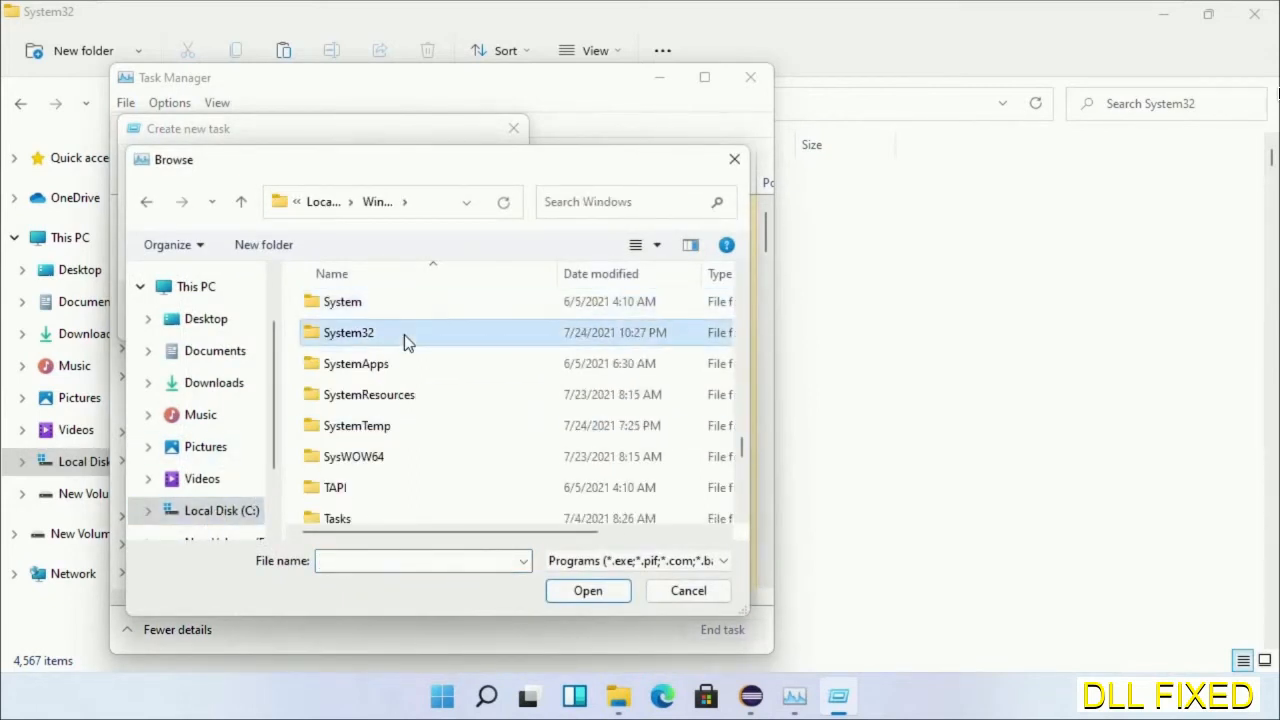
double_click(348, 332)
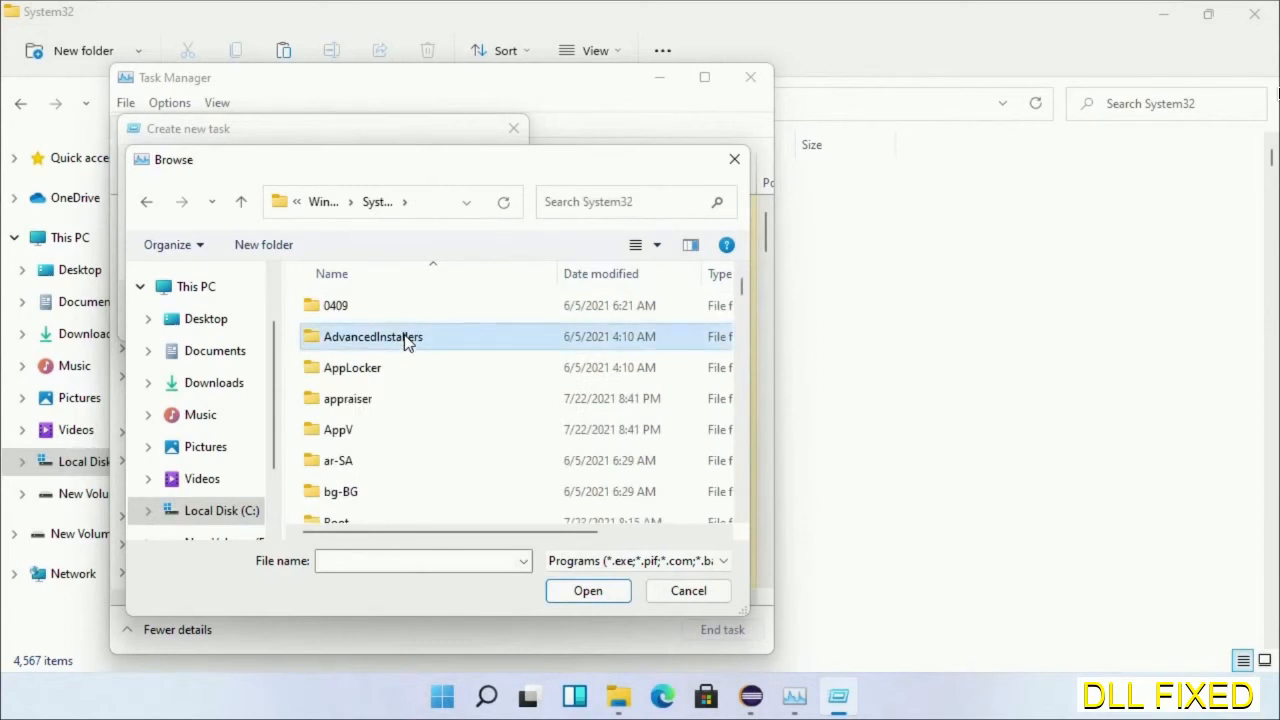
scroll("down", 3)
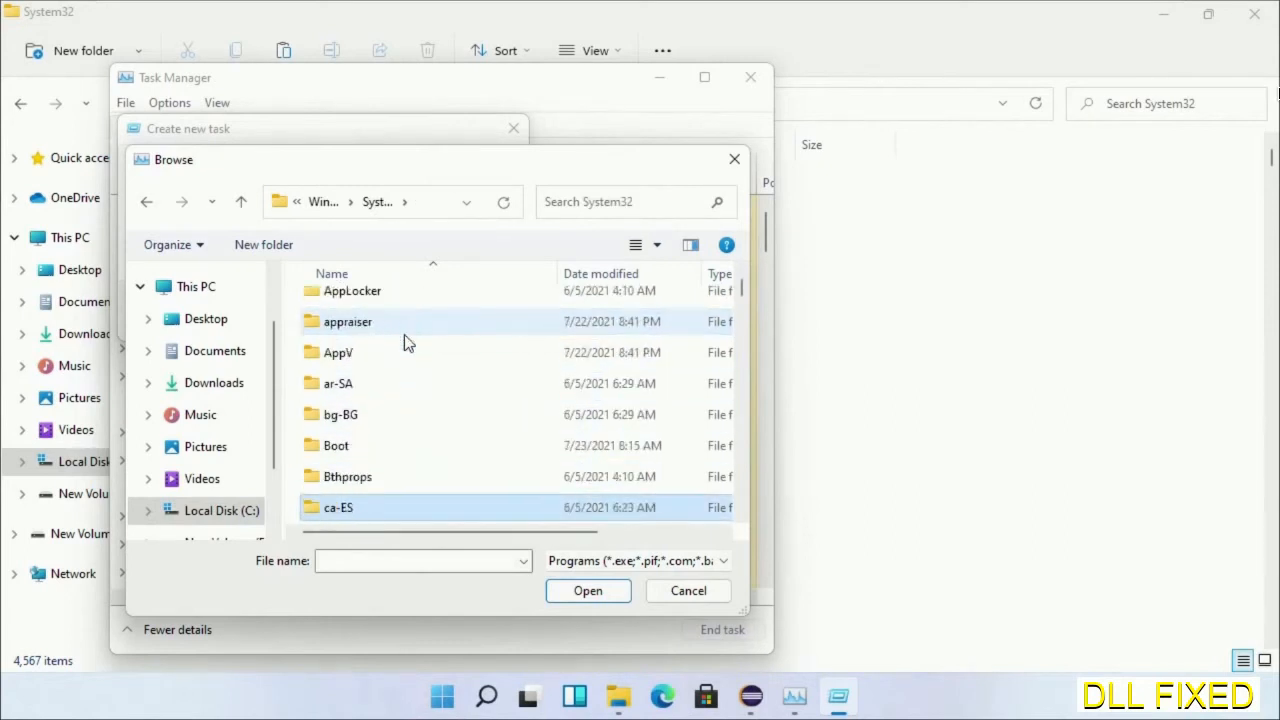
scroll("down", 3)
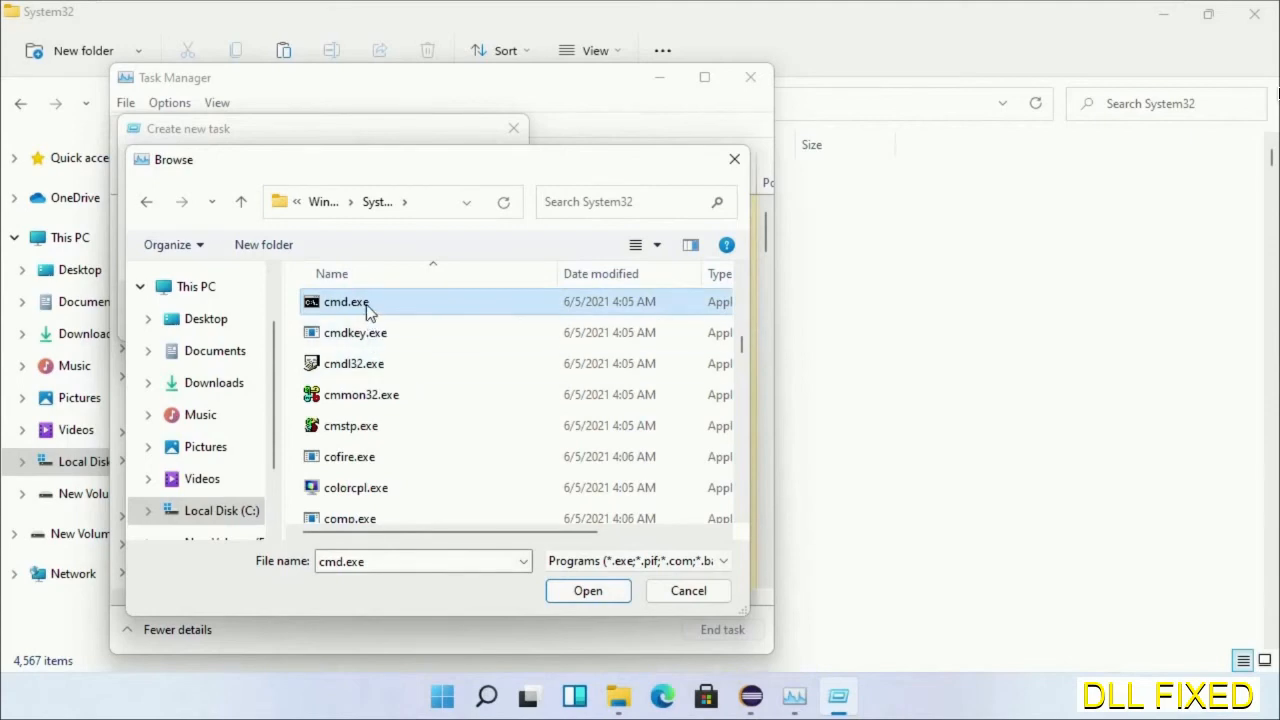
left_click(588, 590)
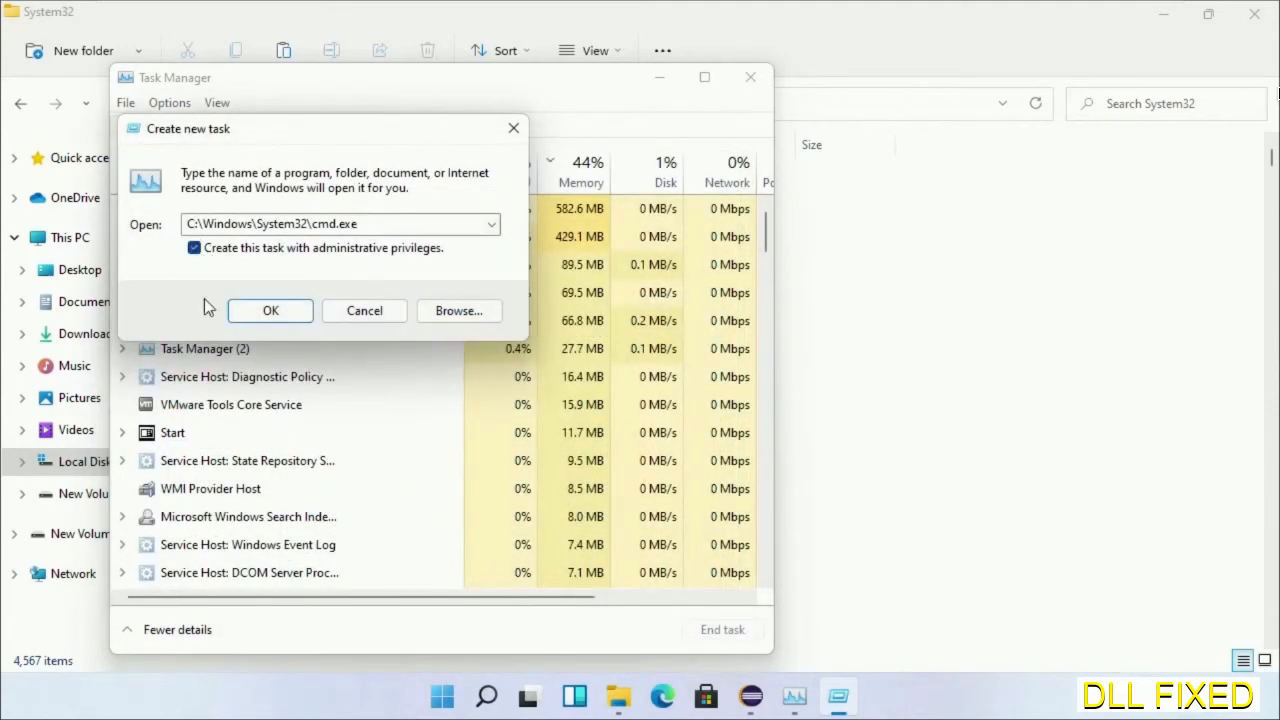
left_click(270, 310)
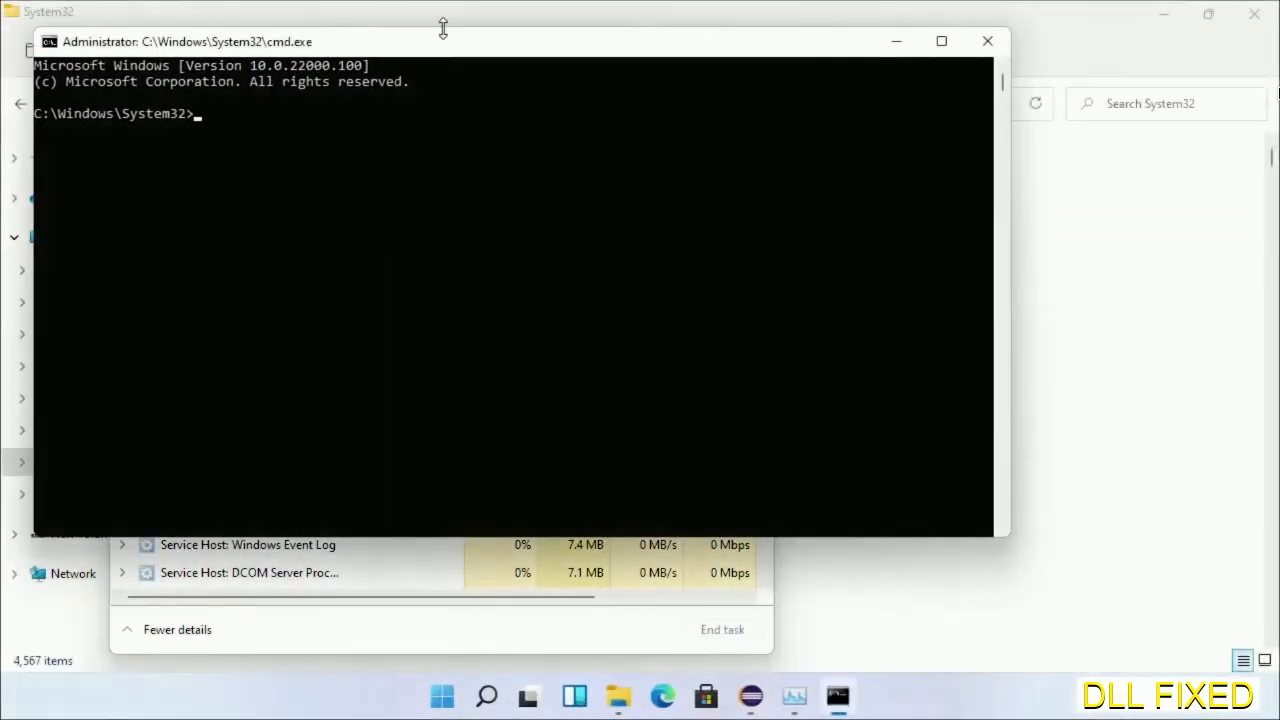
Run chkdsk c: /f /r and answer Y to schedule the check at next restart
left_click(940, 40)
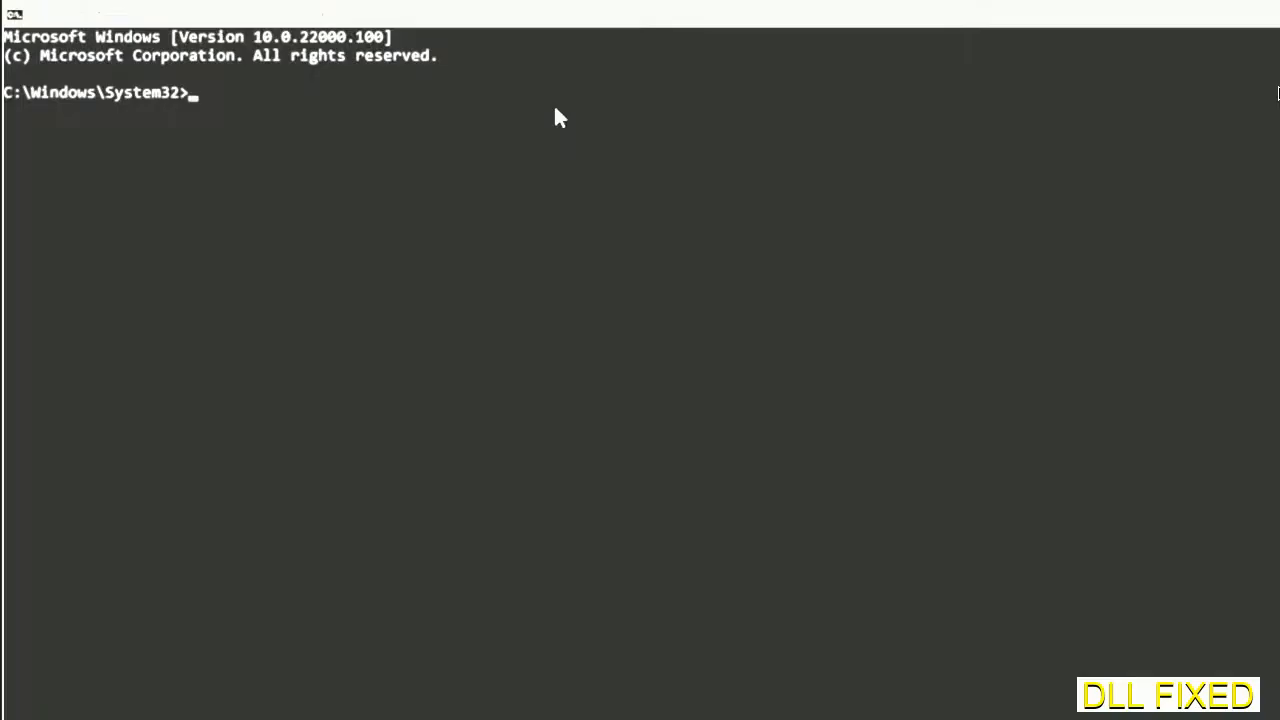
type("chkdsk c /f /r")
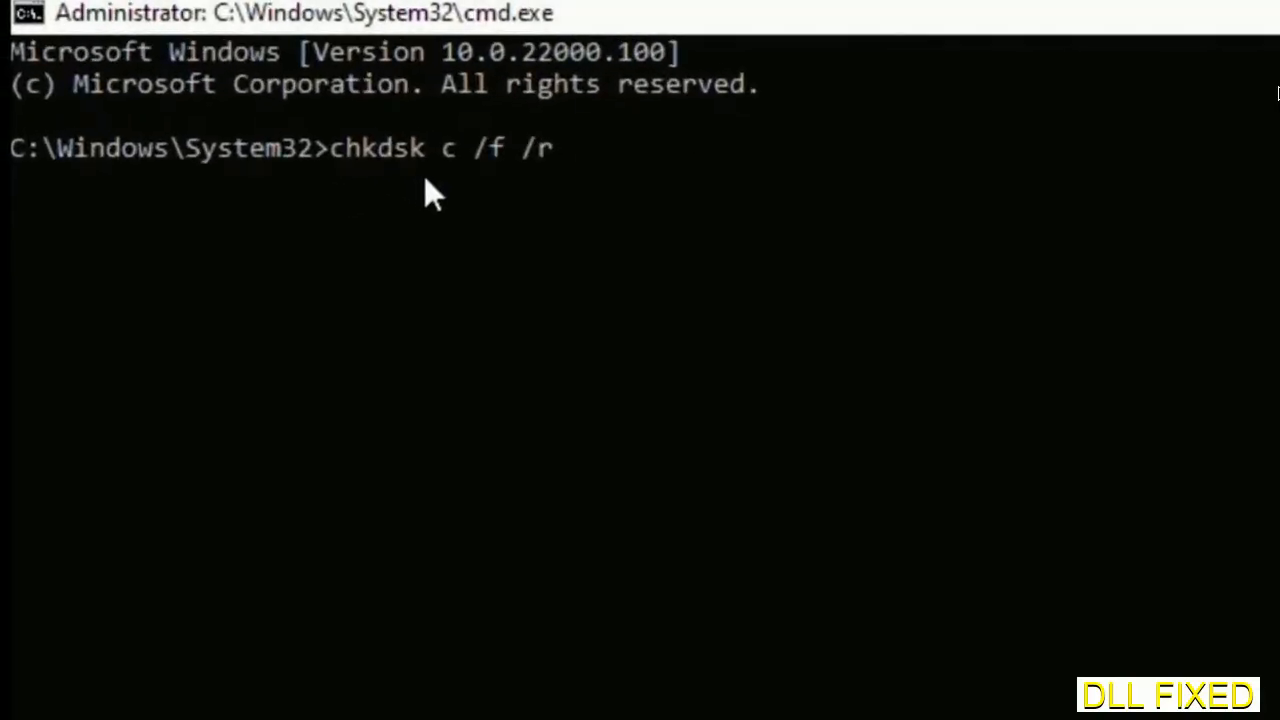
type(":")
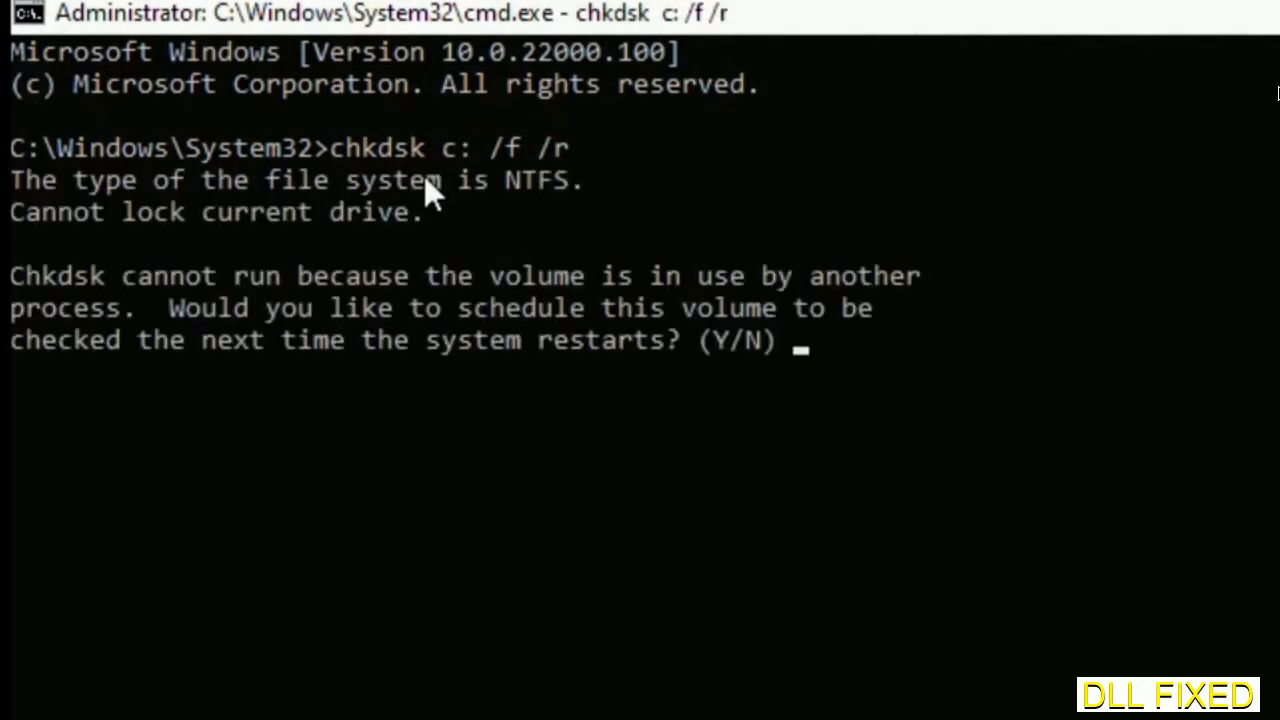
type("Y")
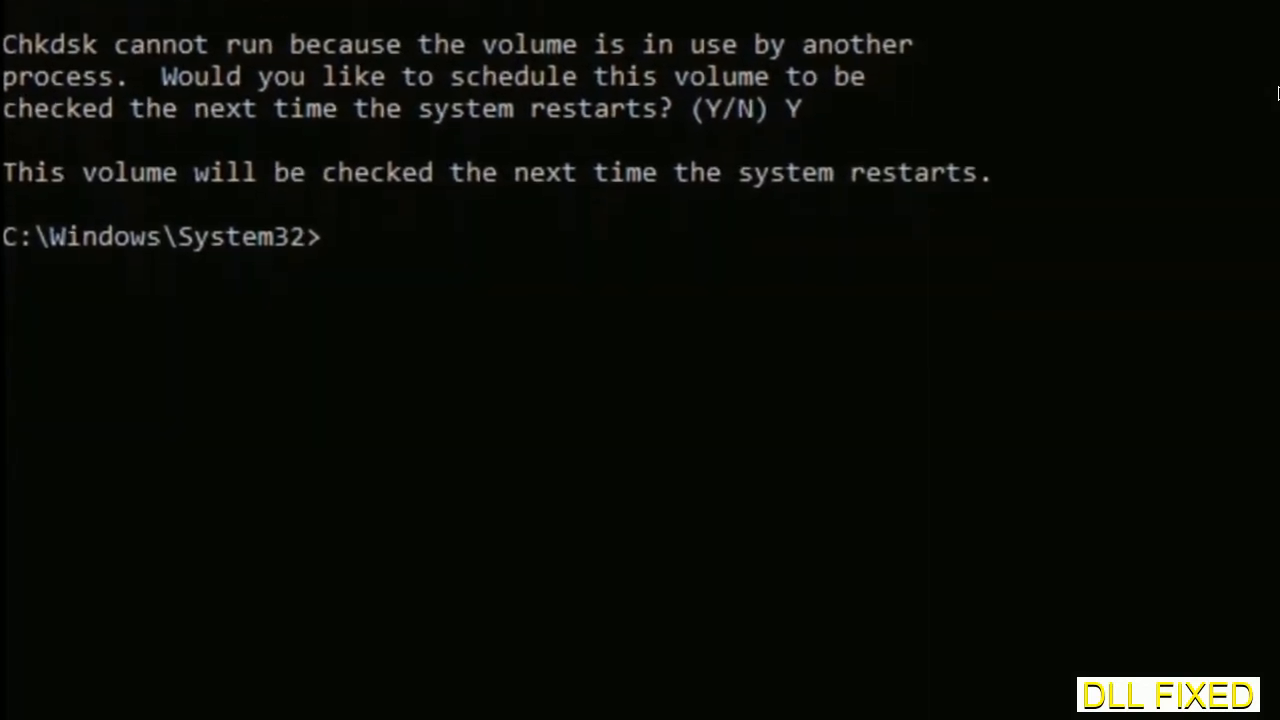
Start an sfc /scannow system file scan in the administrator Command Prompt
type("sfc")
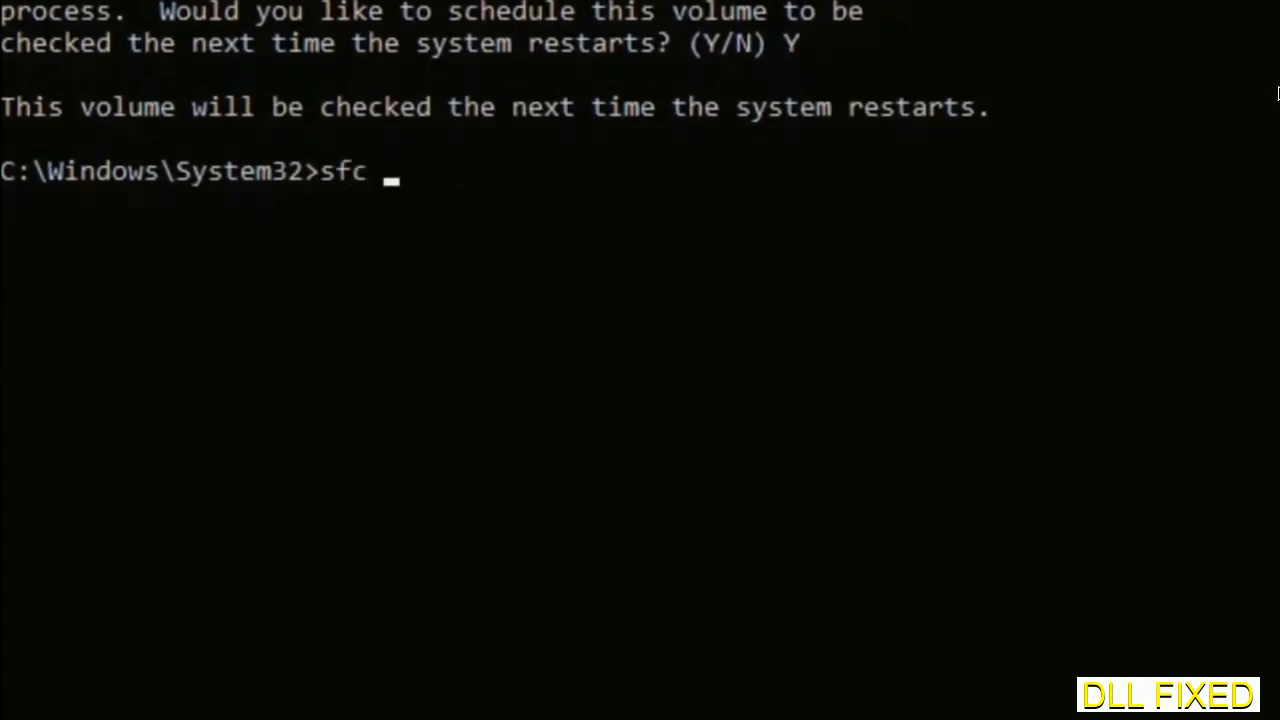
type("/scanno")
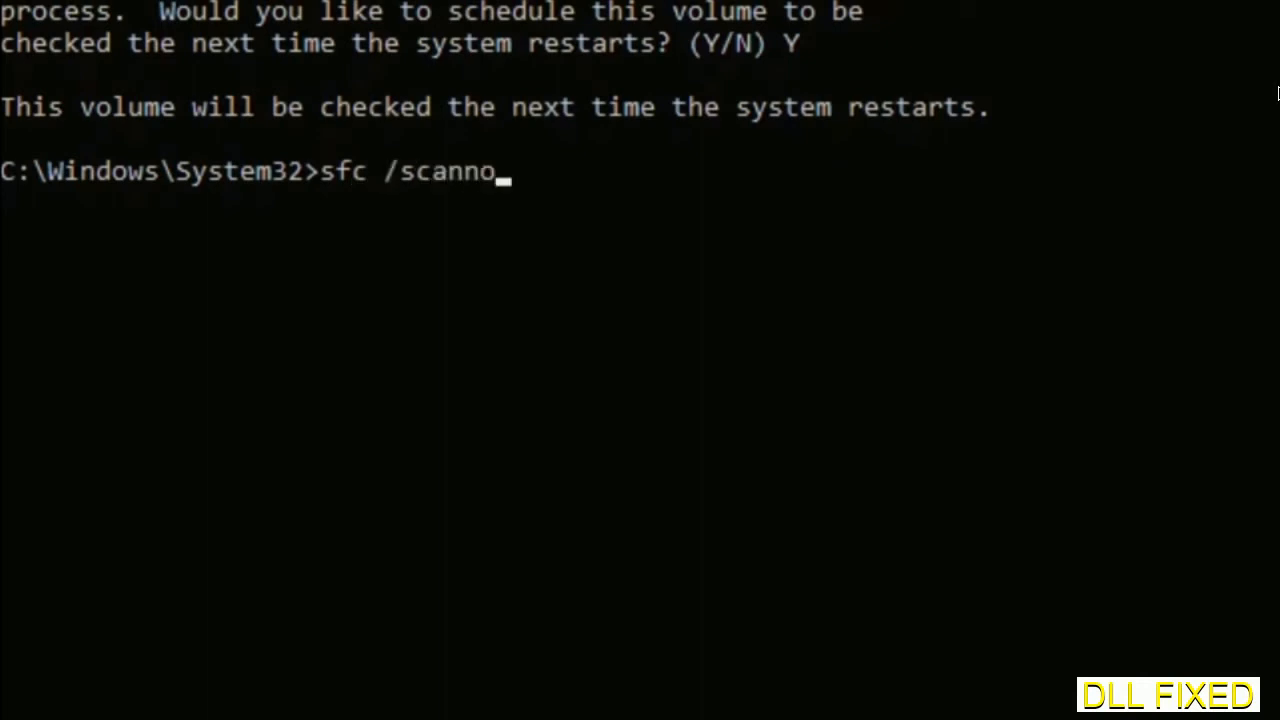
type("w")
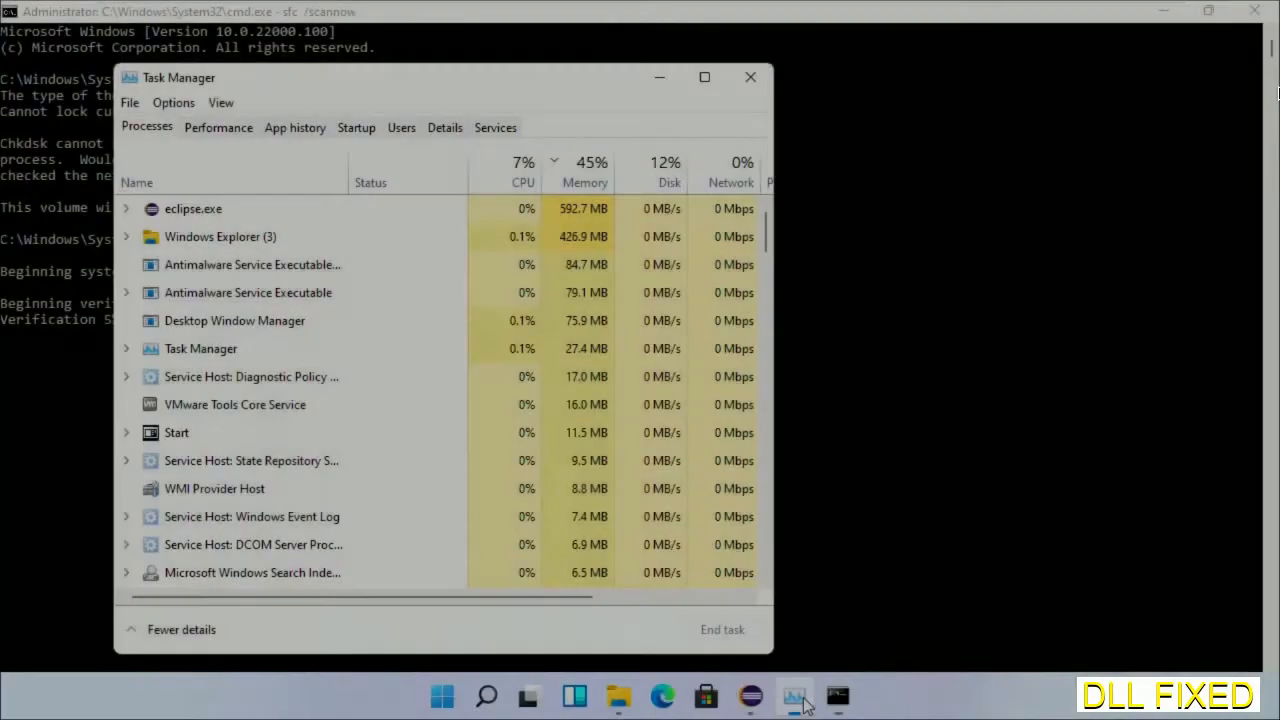
Run a second cmd.exe task with administrative privileges from Task Manager
left_click(128, 102)
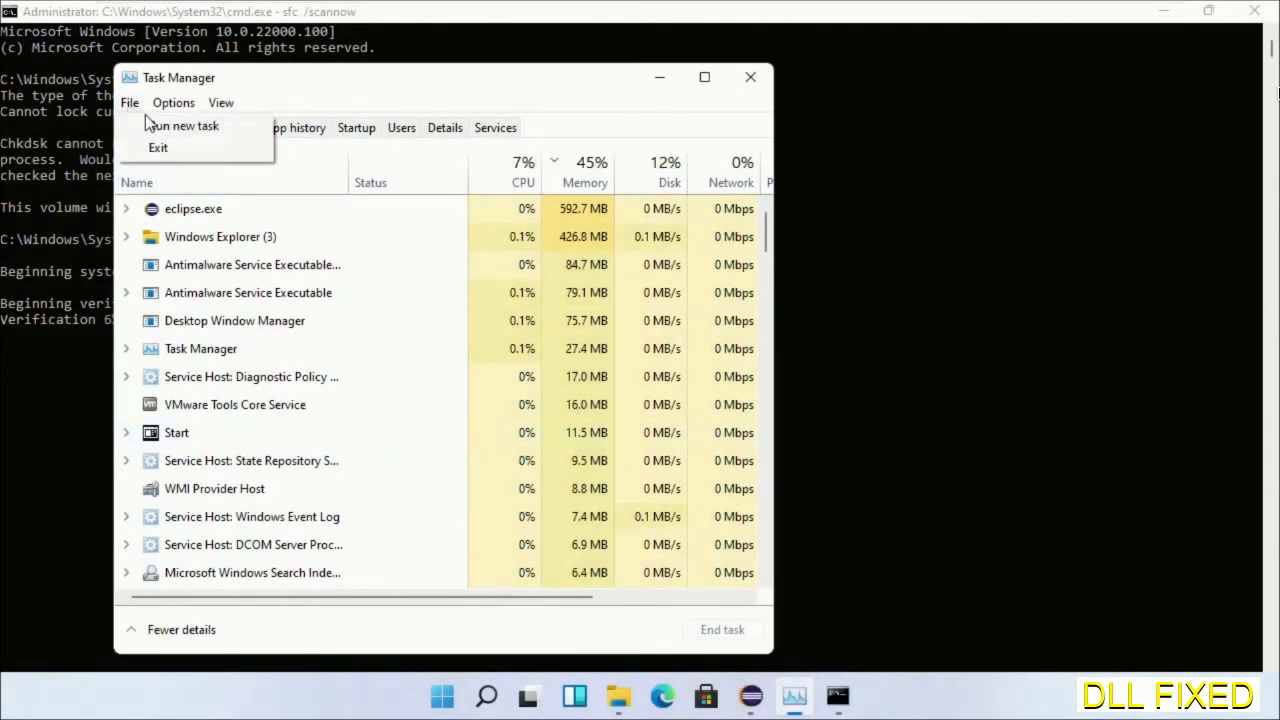
left_click(180, 124)
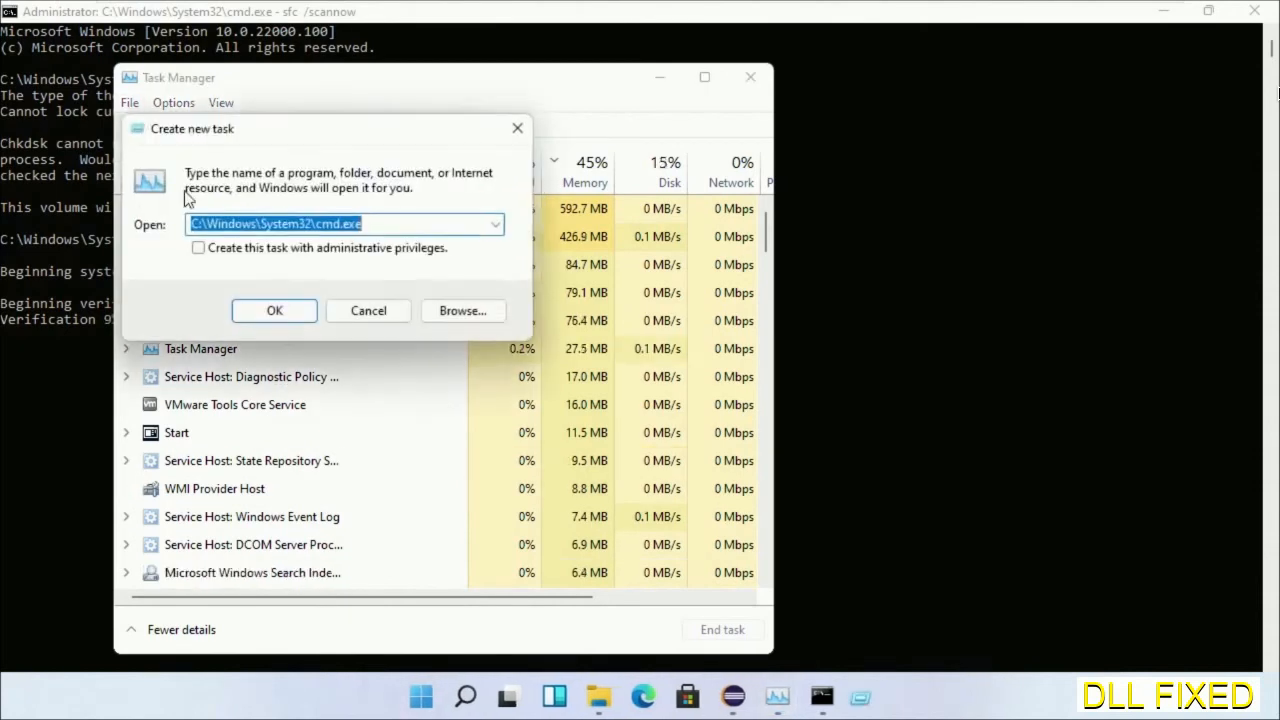
left_click(198, 248)
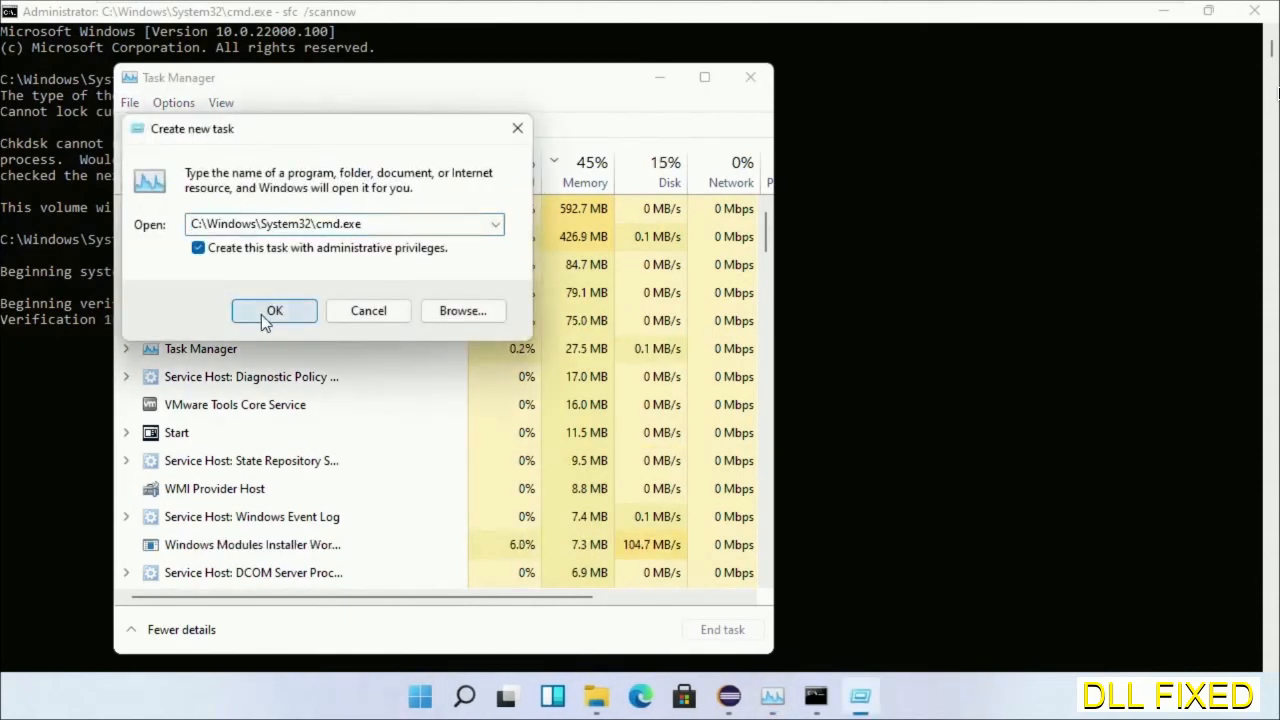
left_click(274, 310)
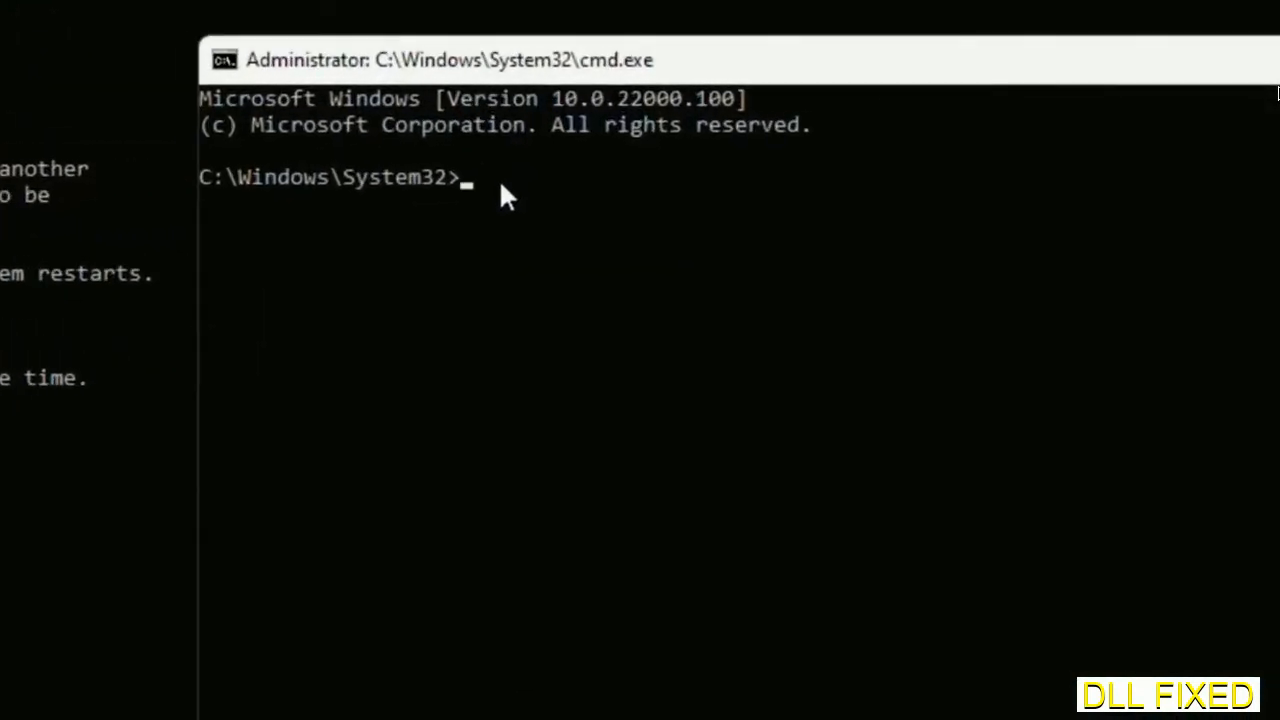
Enter regsvr32 "C:\Windows\System32\myMissingDllFile.dll" at the second prompt without running it
type("regsvr32 \"C:\\Windows\\System32\\myMissingDllFile.dll\"")
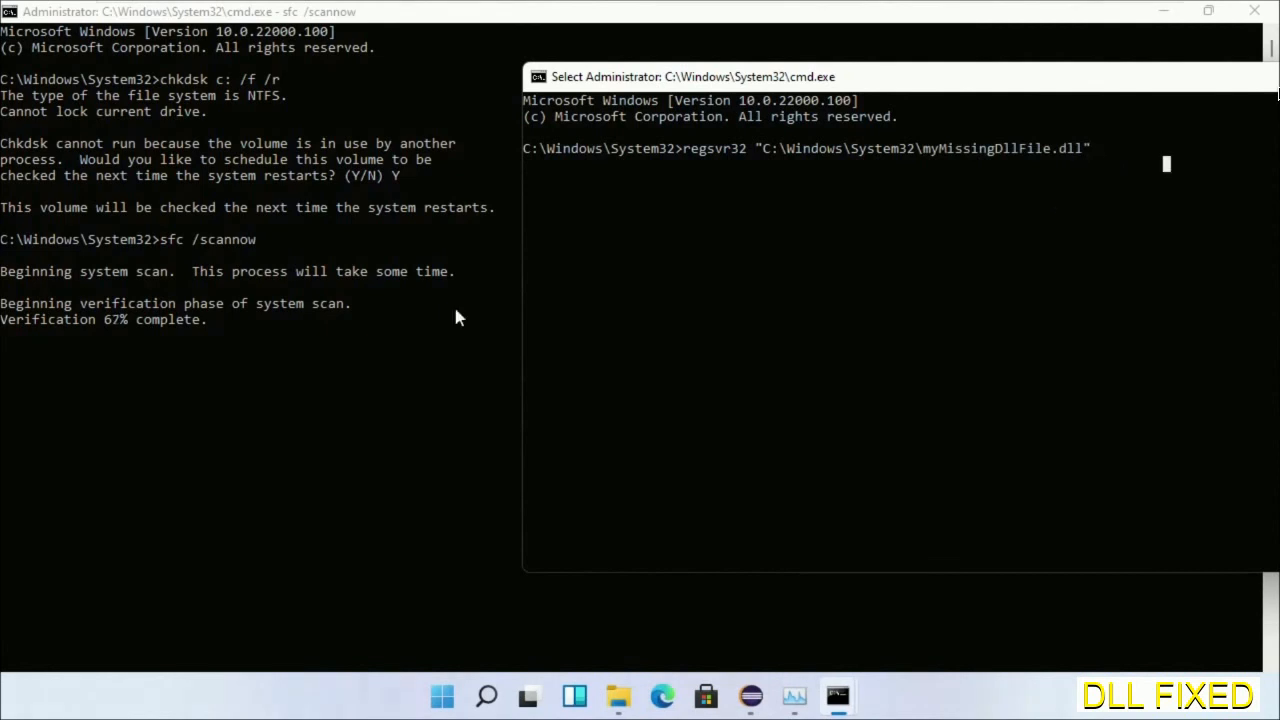
mouse_move(224, 328)
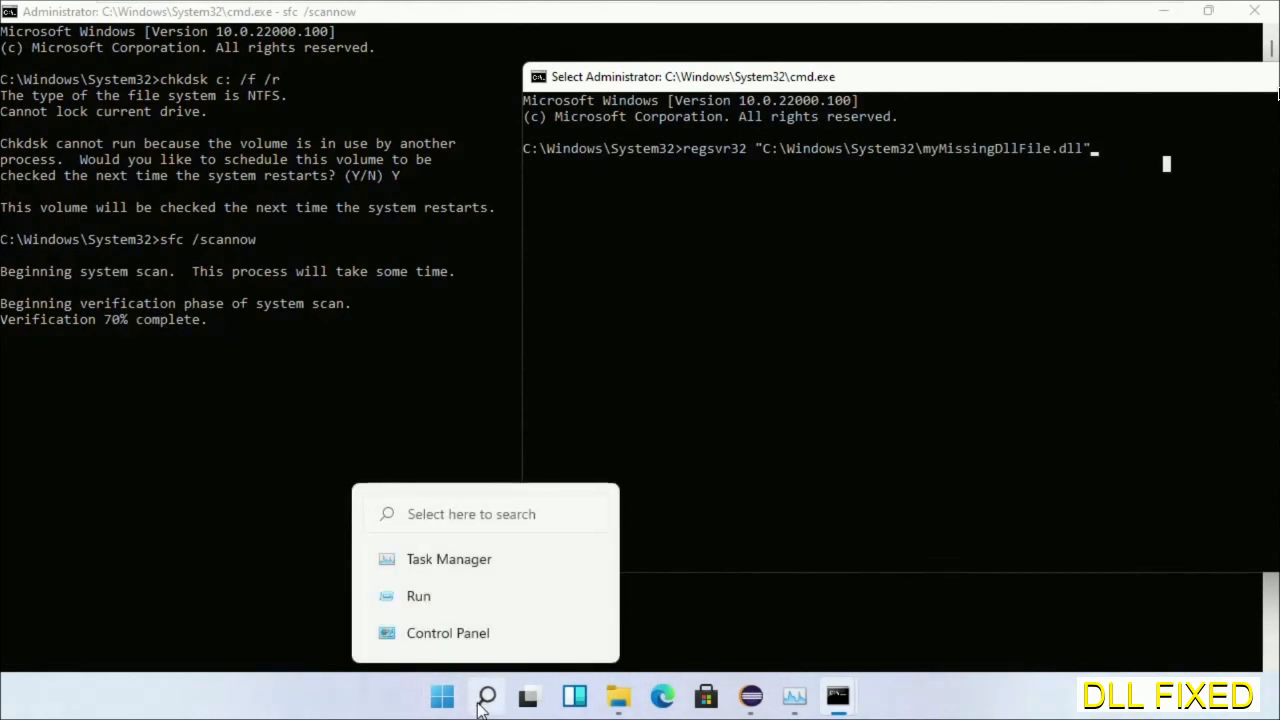
Show the Start menu power options to choose Restart
left_click(442, 696)
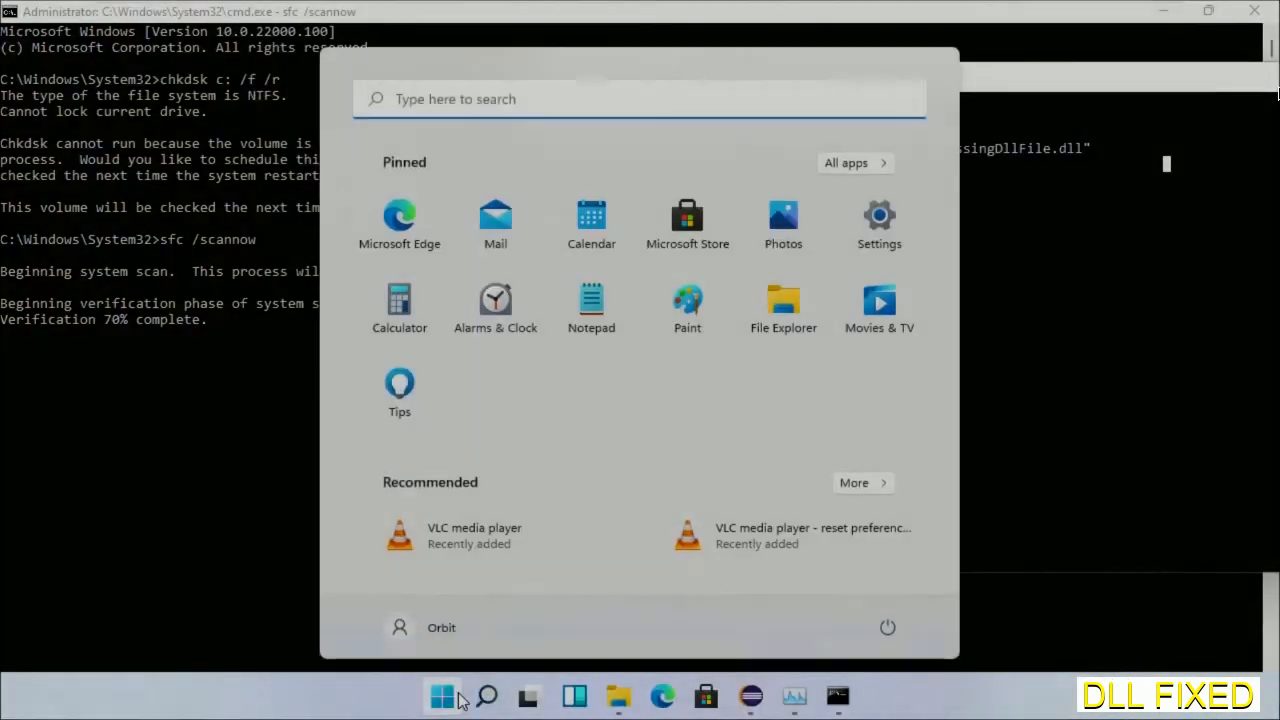
left_click(888, 628)
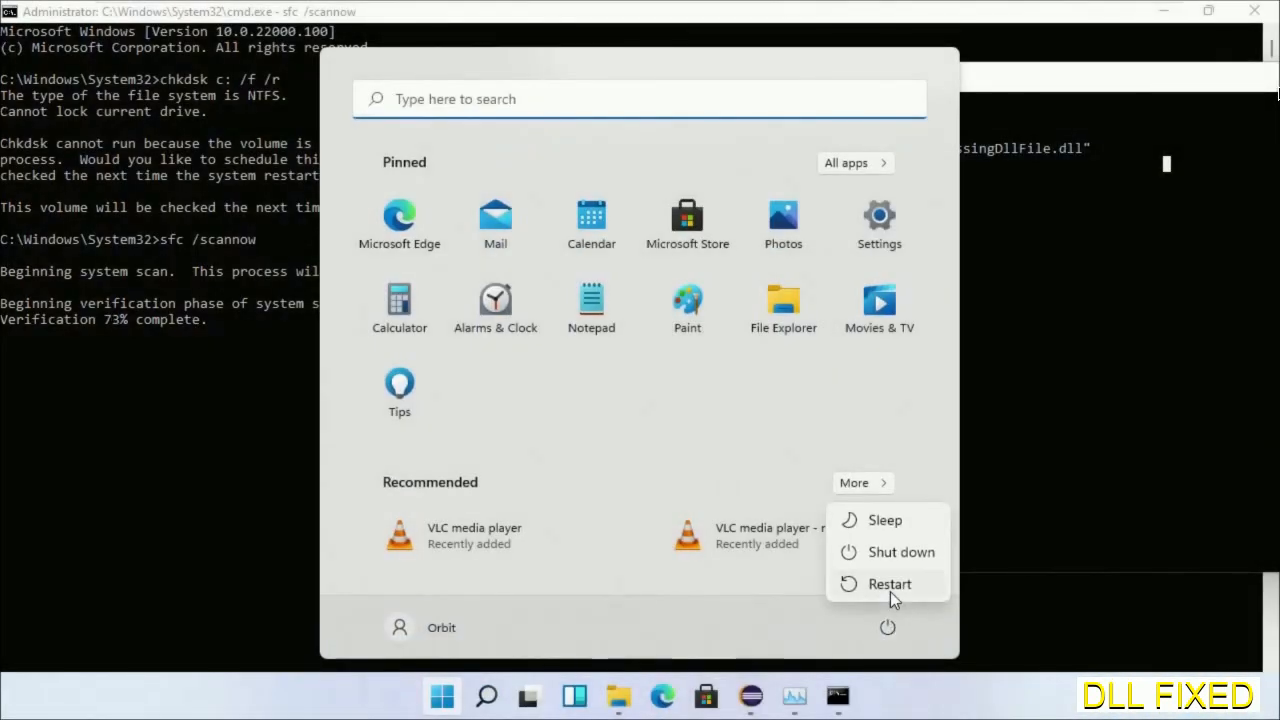